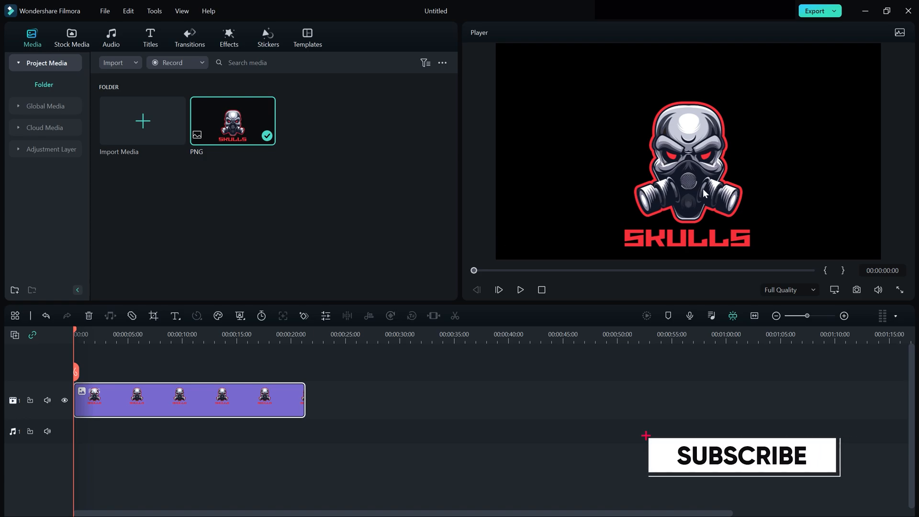
Set the skull logo PNG clip's Transform Scale to 79.9% and confirm with OK
double_click(188, 400)
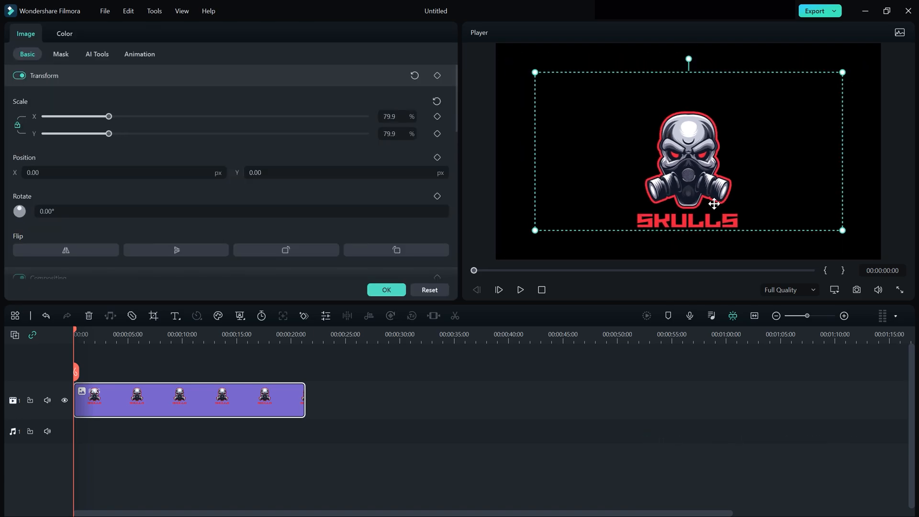
left_click(386, 290)
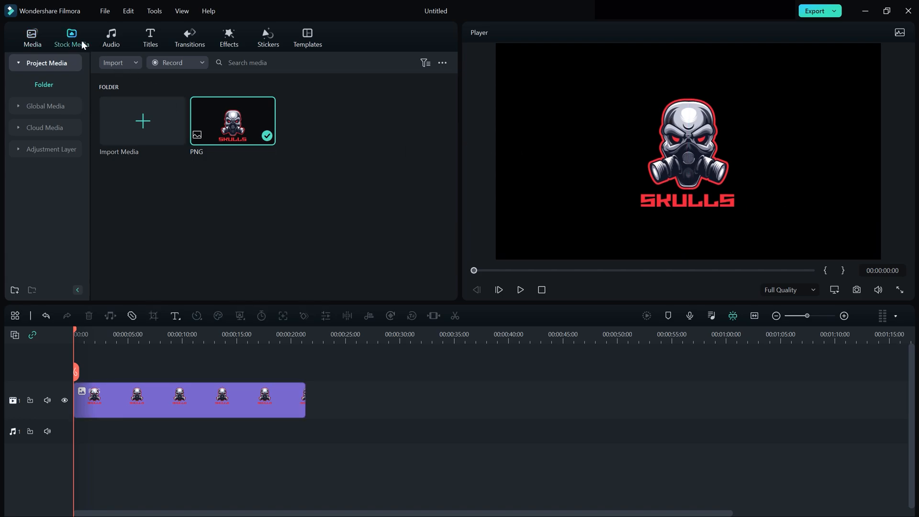
Add Filmstock's Black solid colour clip to track 2 and open its settings
left_click(70, 37)
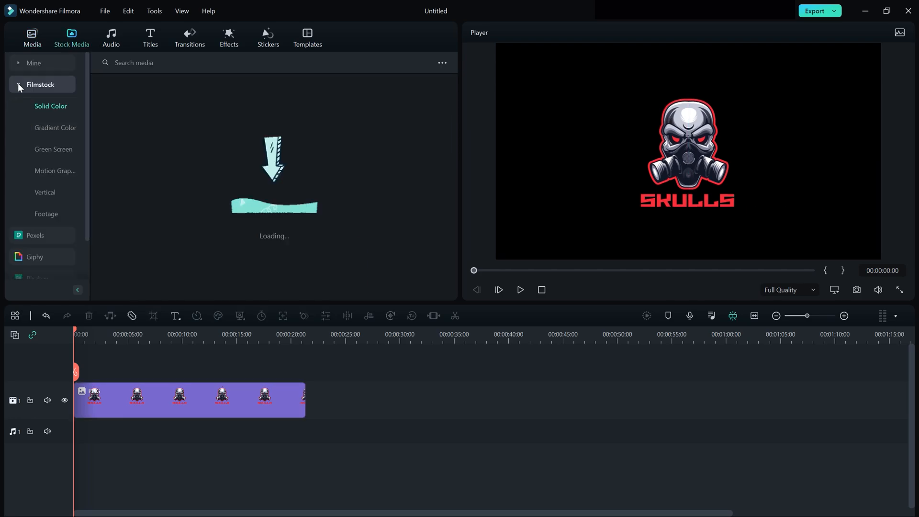
left_click(51, 106)
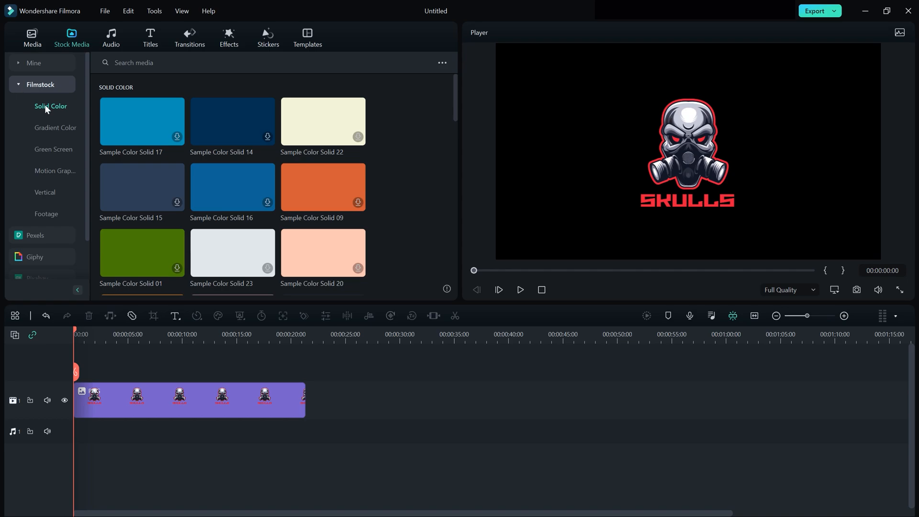
scroll("down", 3)
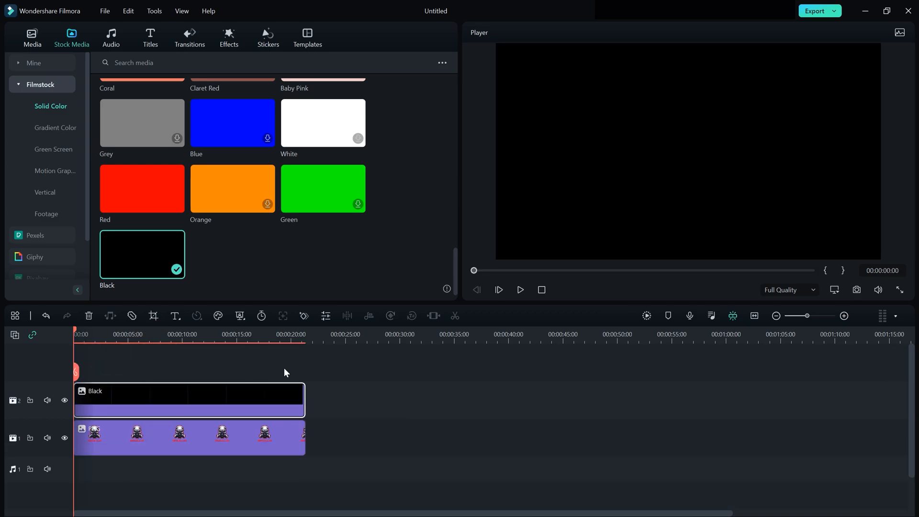
double_click(188, 400)
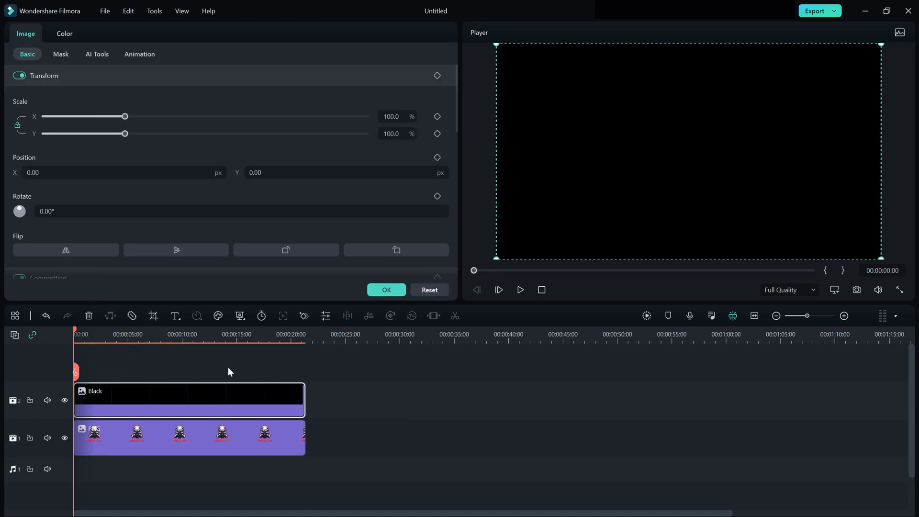
Apply a Rectangle mask to the black overlay clip from the Mask tab
left_click(61, 54)
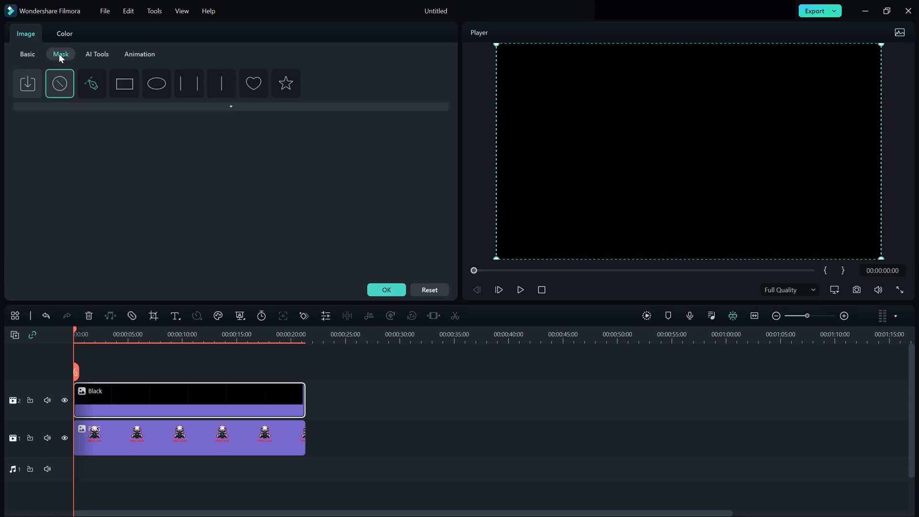
left_click(124, 83)
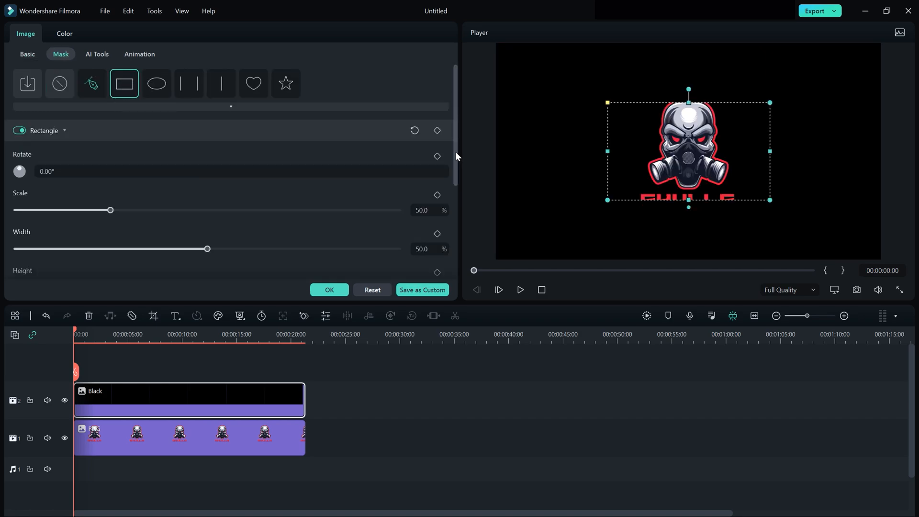
scroll("down", 3)
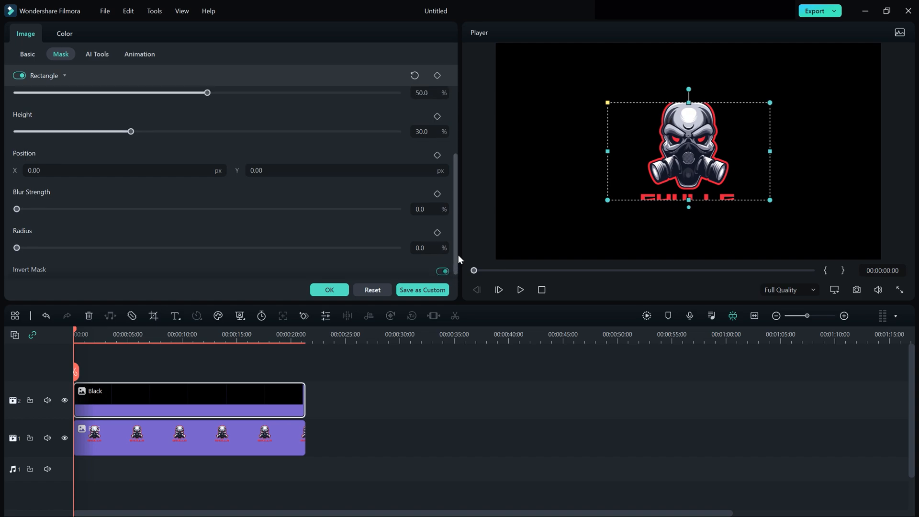
scroll("up", 3)
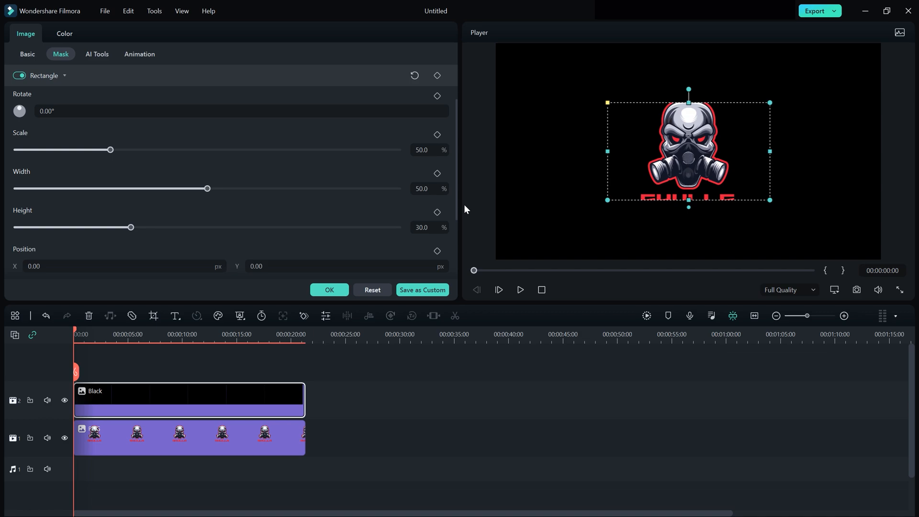
mouse_move(299, 179)
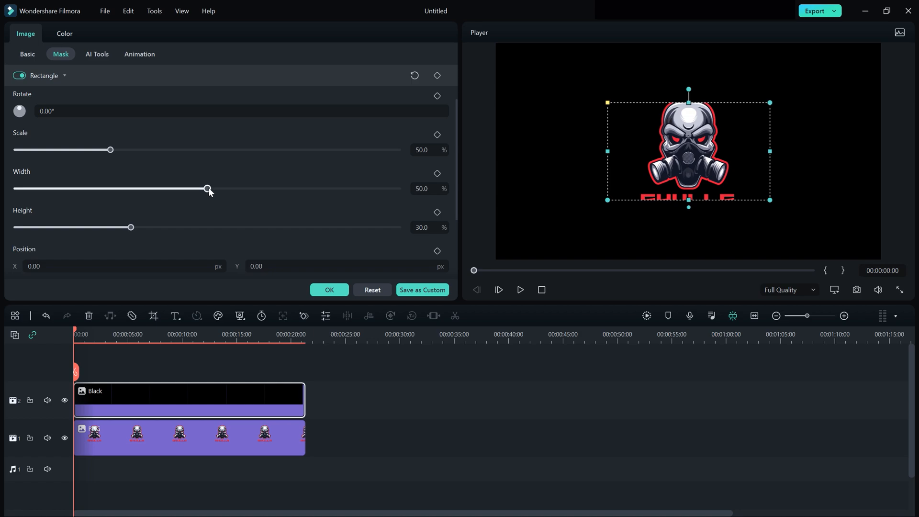
Narrow the mask to 15% width, rotate it 35°, and begin blurring its edges
left_click_drag(207, 188, 73, 188)
type("35")
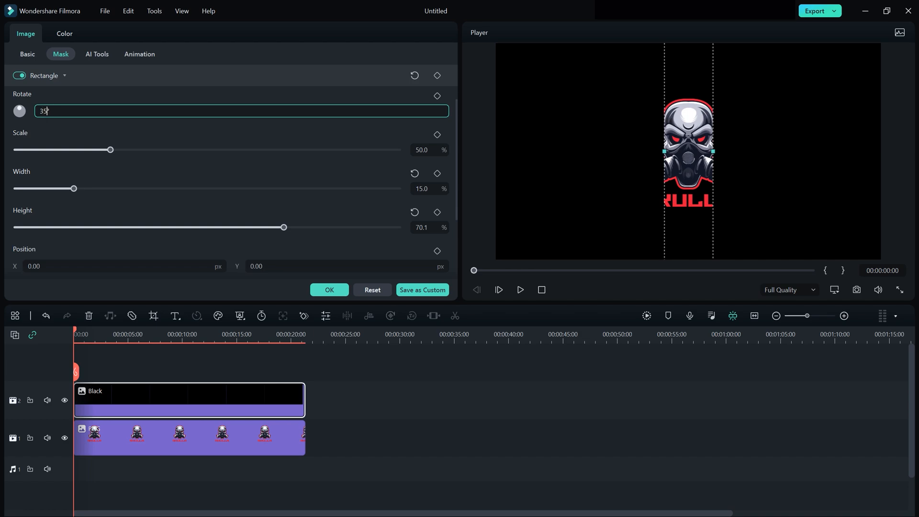
key("Return")
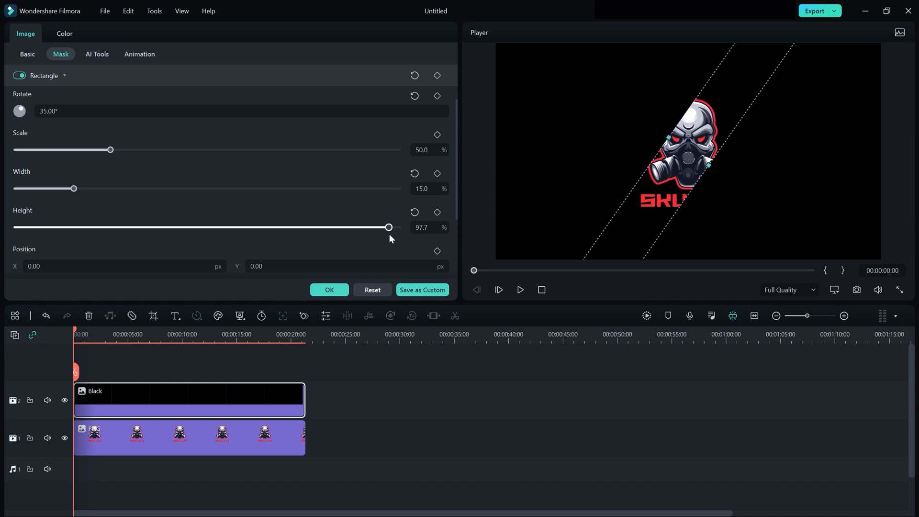
scroll("down", 3)
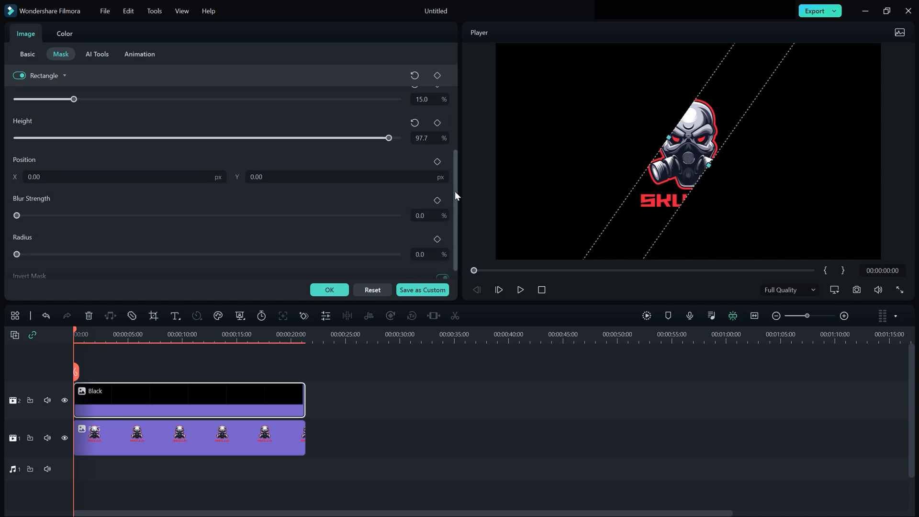
left_click_drag(17, 215, 24, 201)
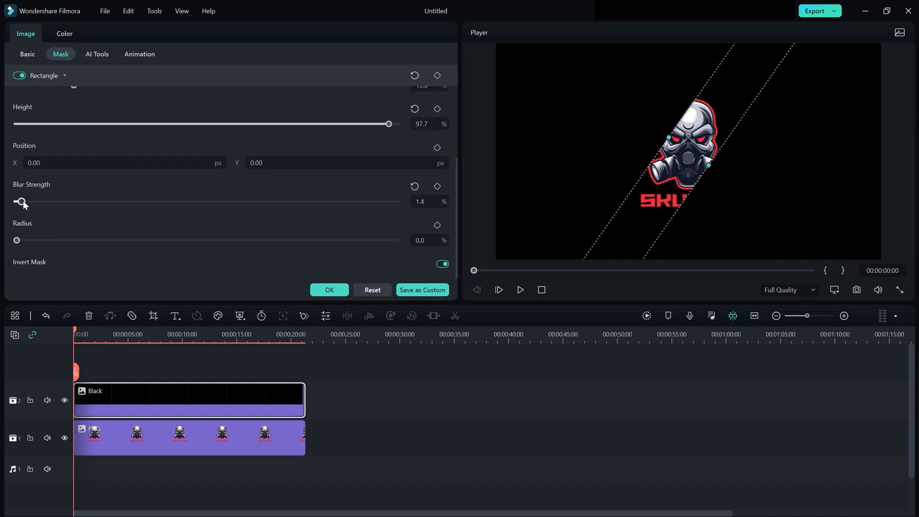
Raise the mask's Blur Strength slider to 25%
left_click_drag(24, 201, 95, 201)
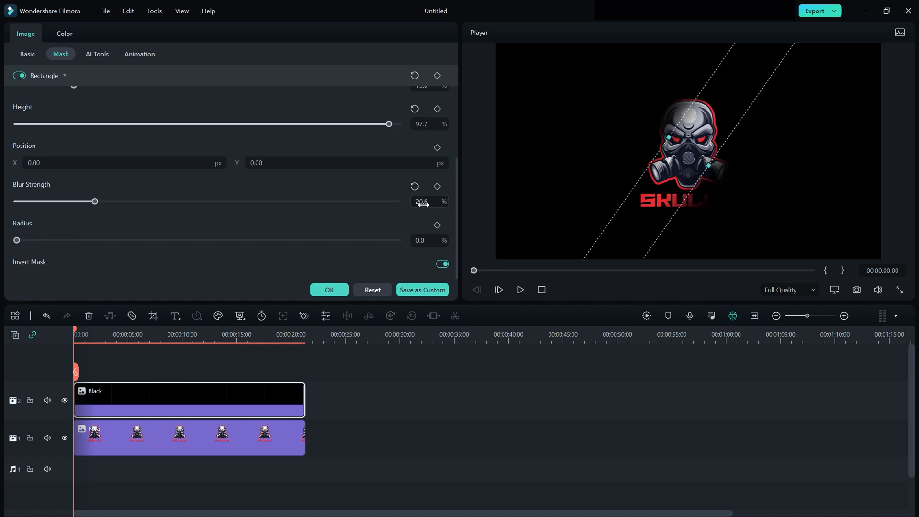
left_click_drag(95, 201, 112, 201)
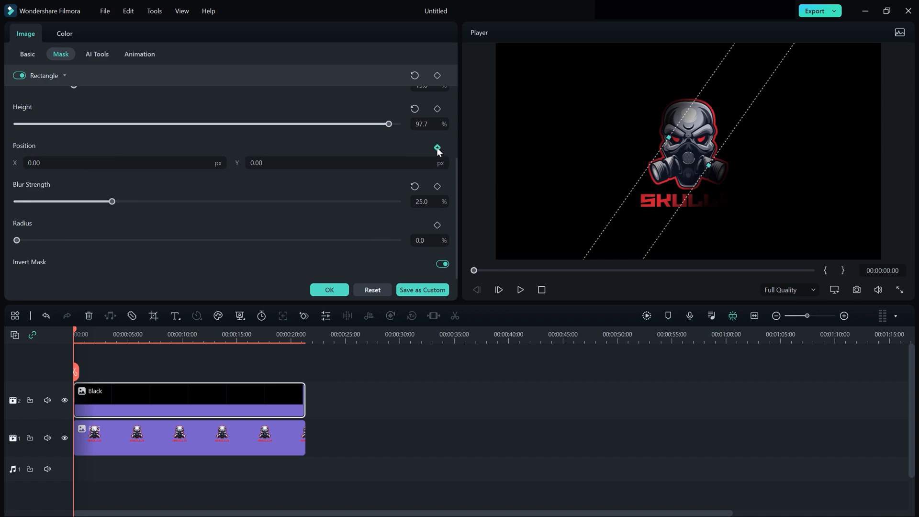
Keyframe the mask position from X -630 at start to X 1000 near 16 s, then scrub
left_click(437, 147)
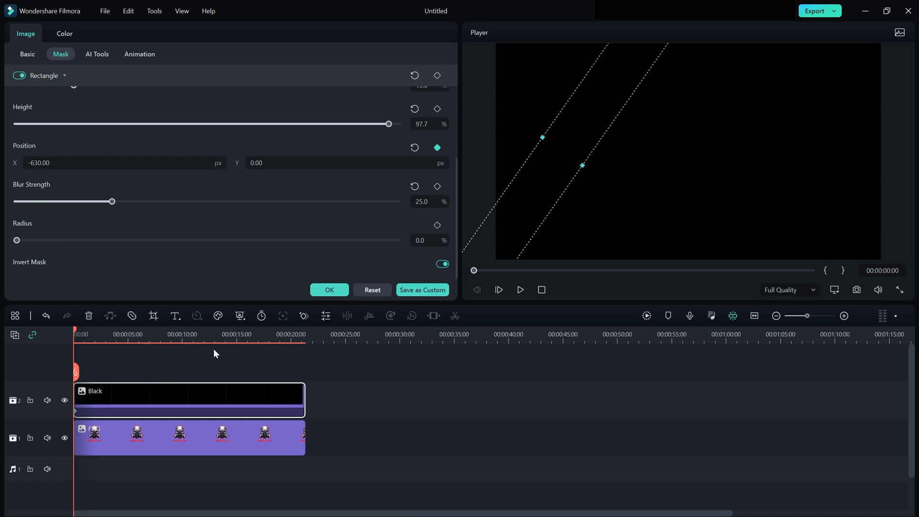
left_click(227, 334)
type("1000")
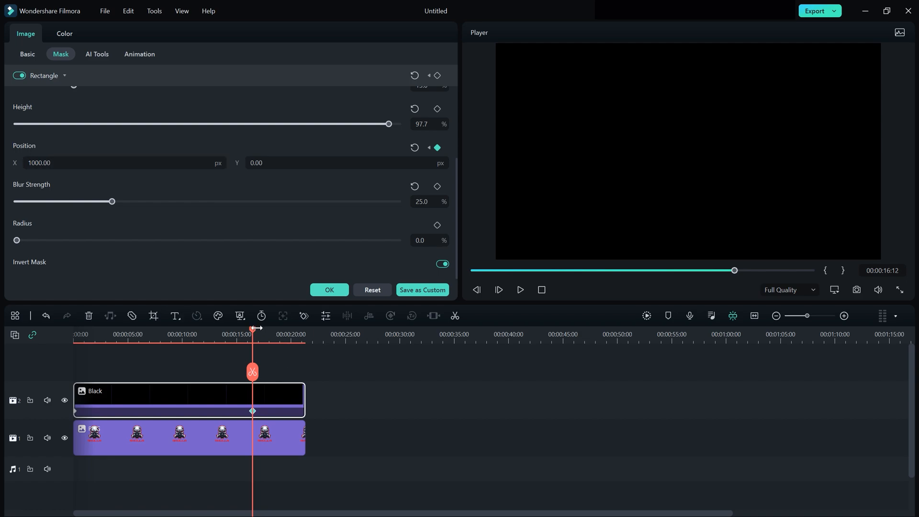
left_click_drag(253, 334, 157, 334)
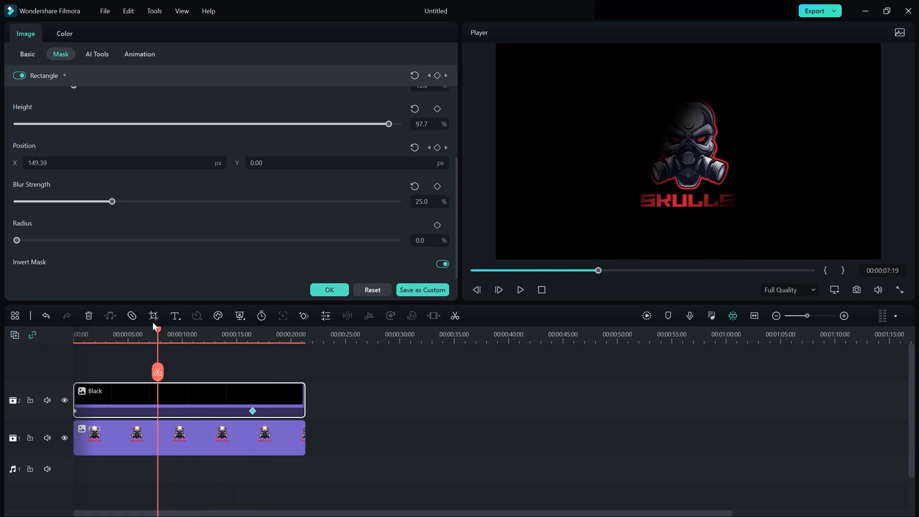